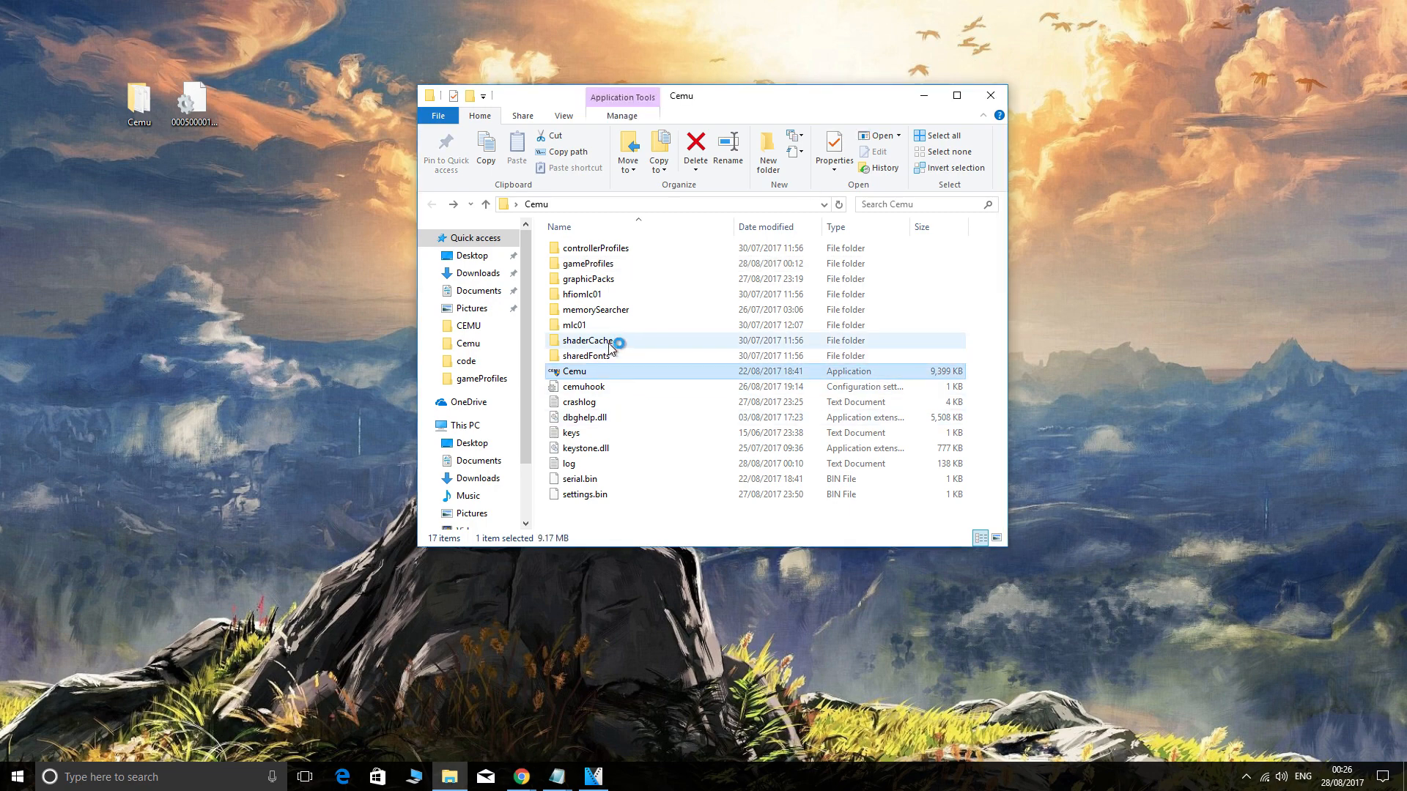
Launch Cemu, load Fatal Frame's lens5_cafe.rpx, then exit the emulator.
double_click(574, 370)
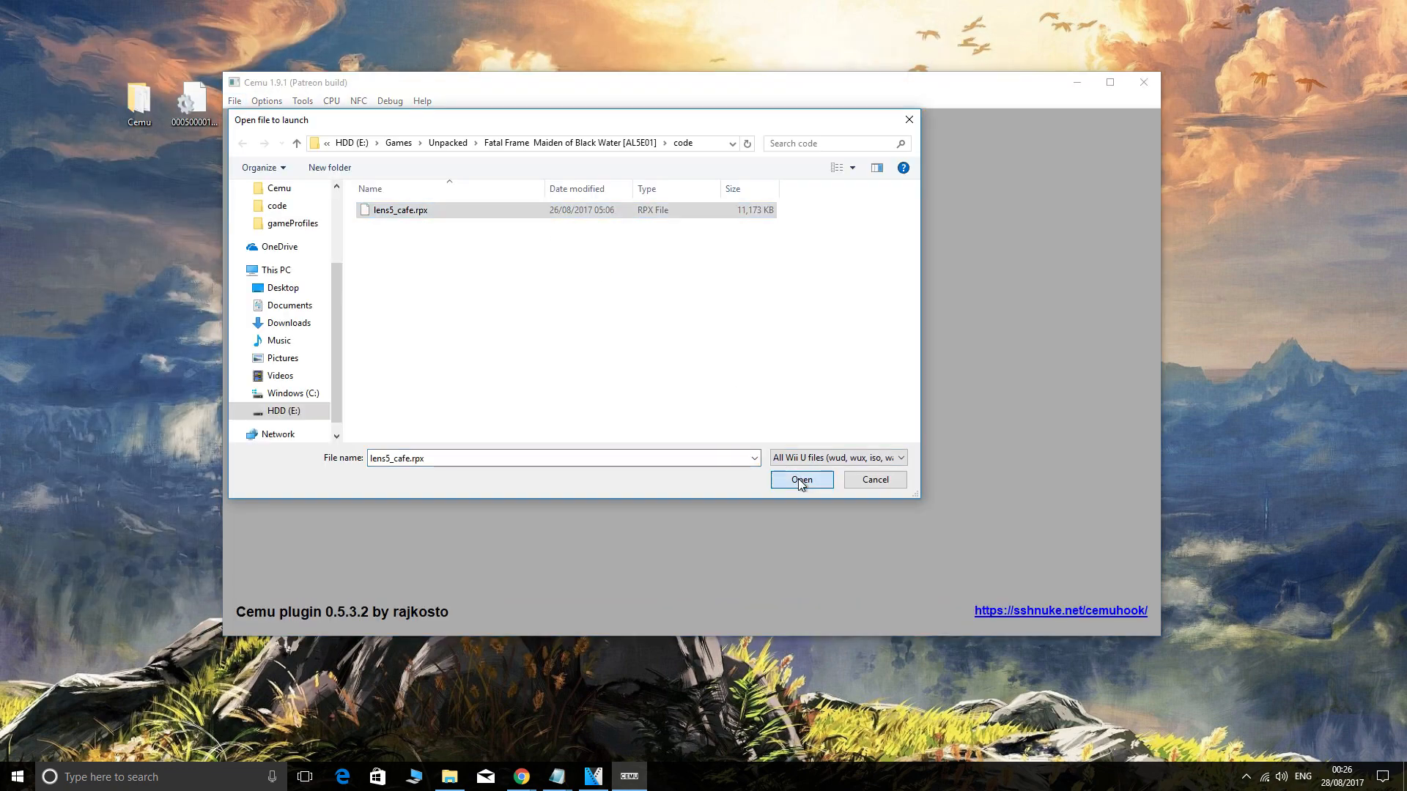
left_click(802, 480)
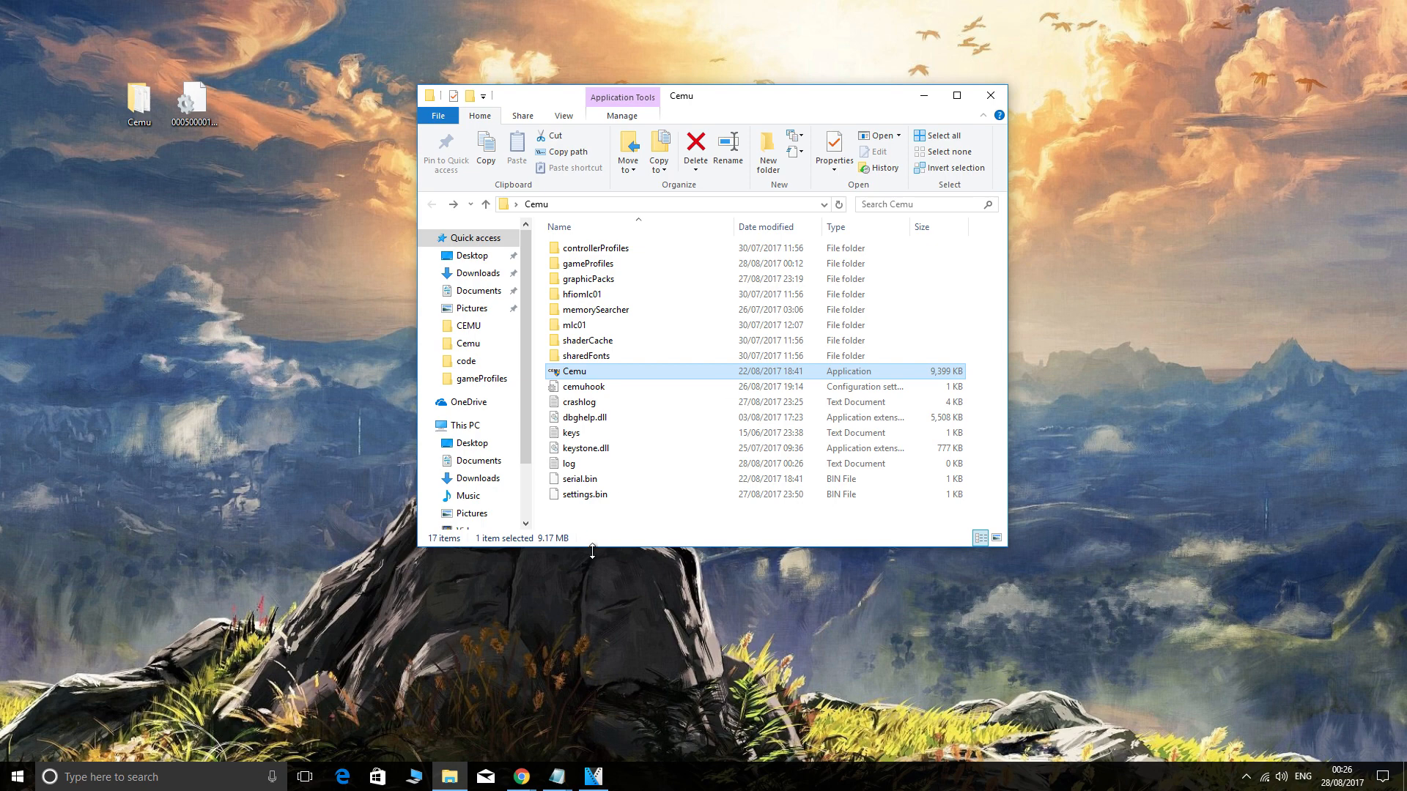
double_click(568, 463)
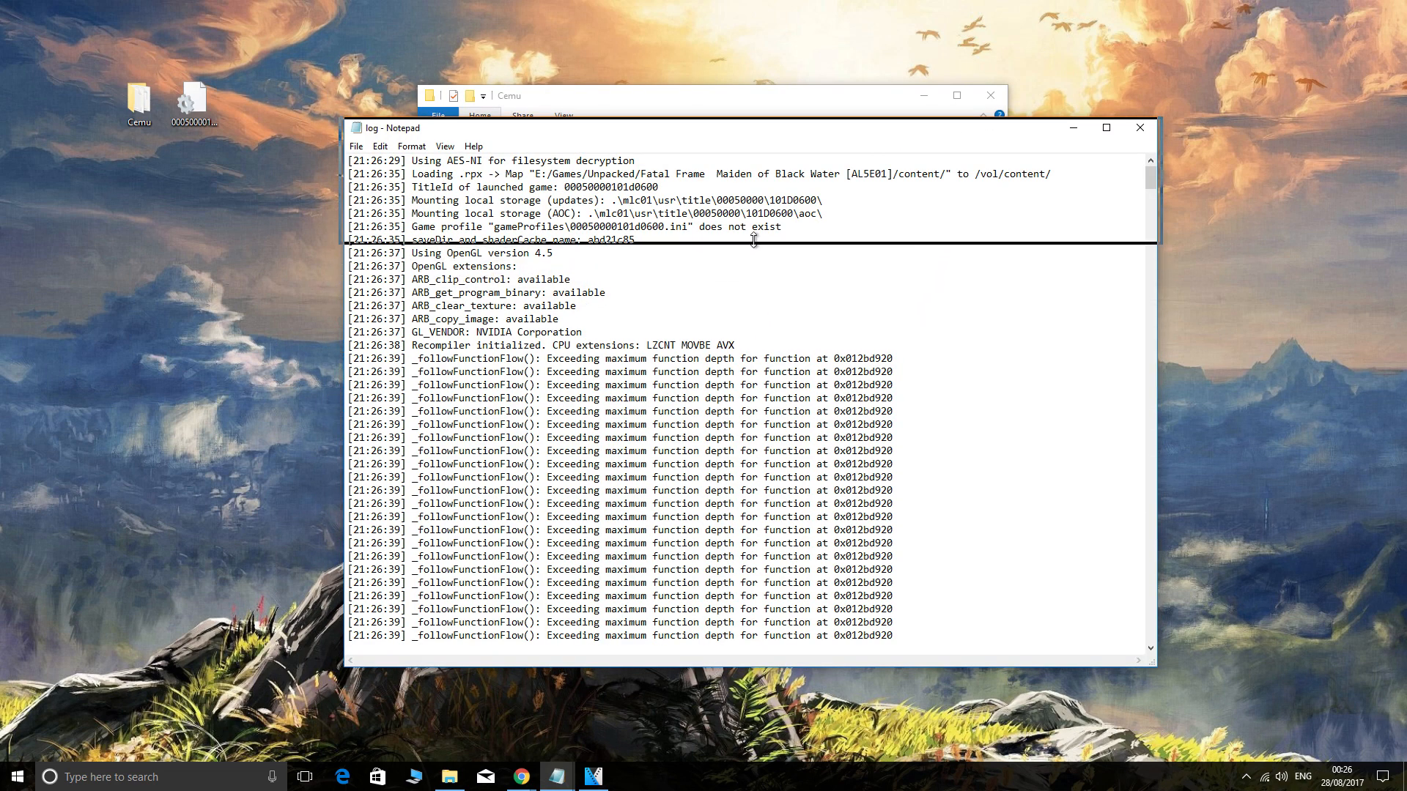
left_click_drag(754, 241, 740, 121)
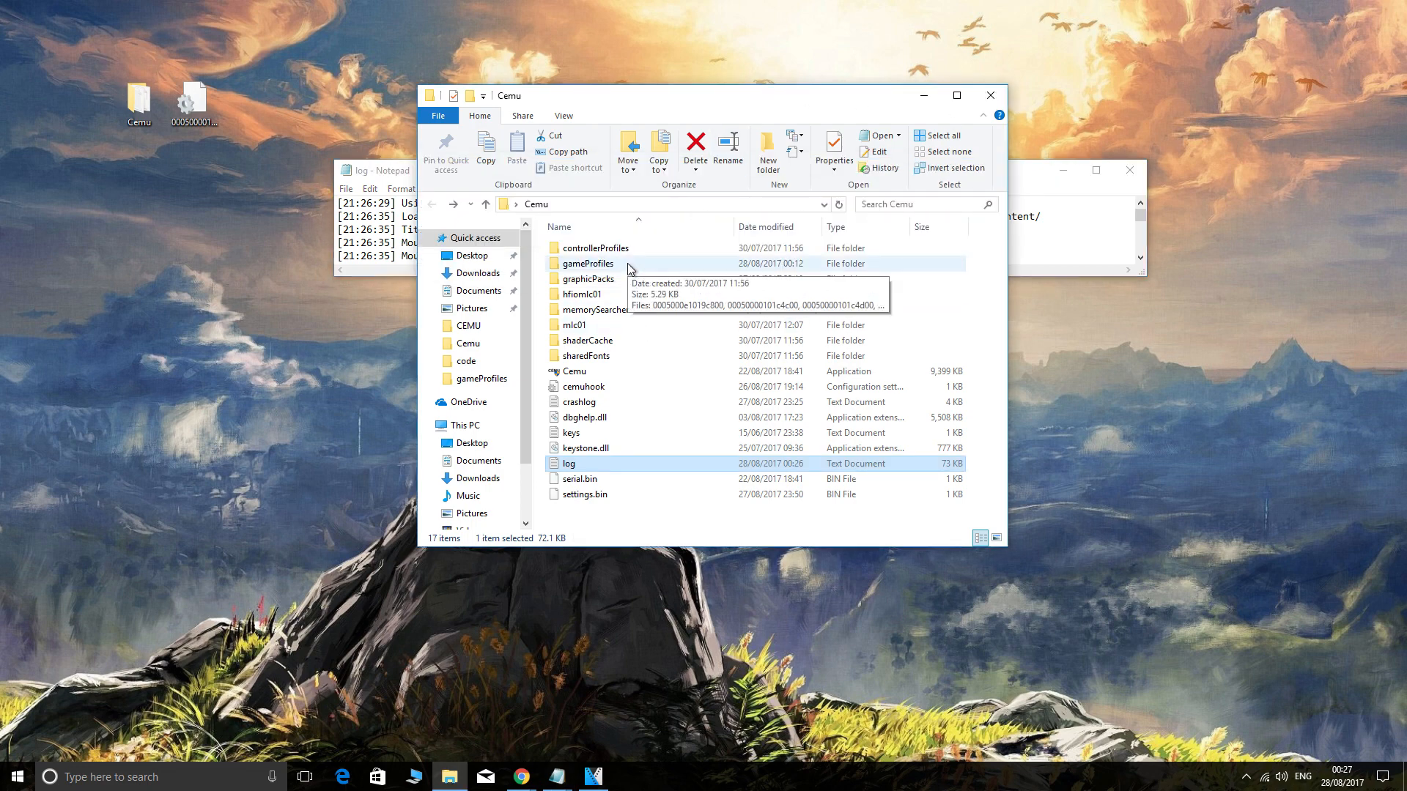
Open the gameProfiles folder with its 26 title profiles and example profile.
double_click(589, 263)
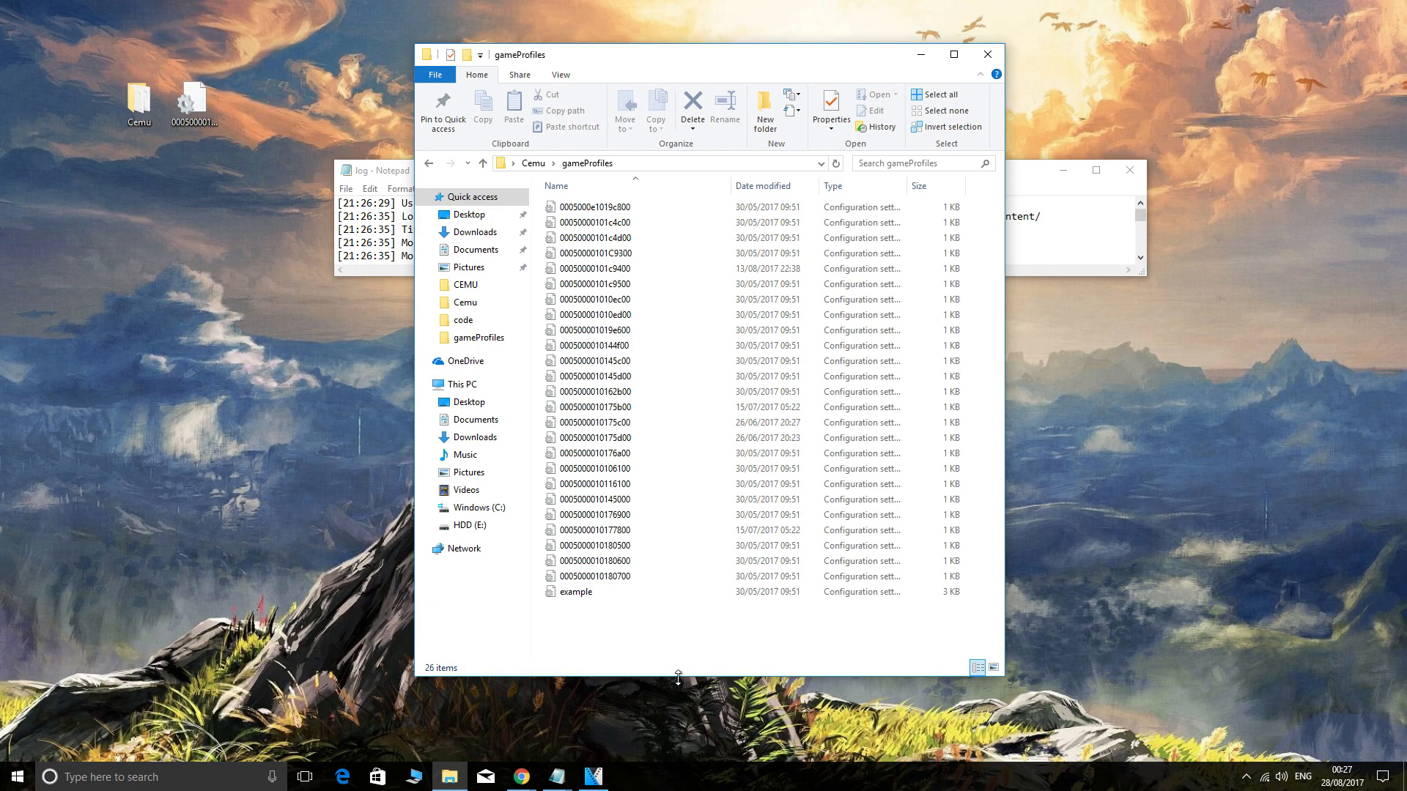
mouse_move(1009, 127)
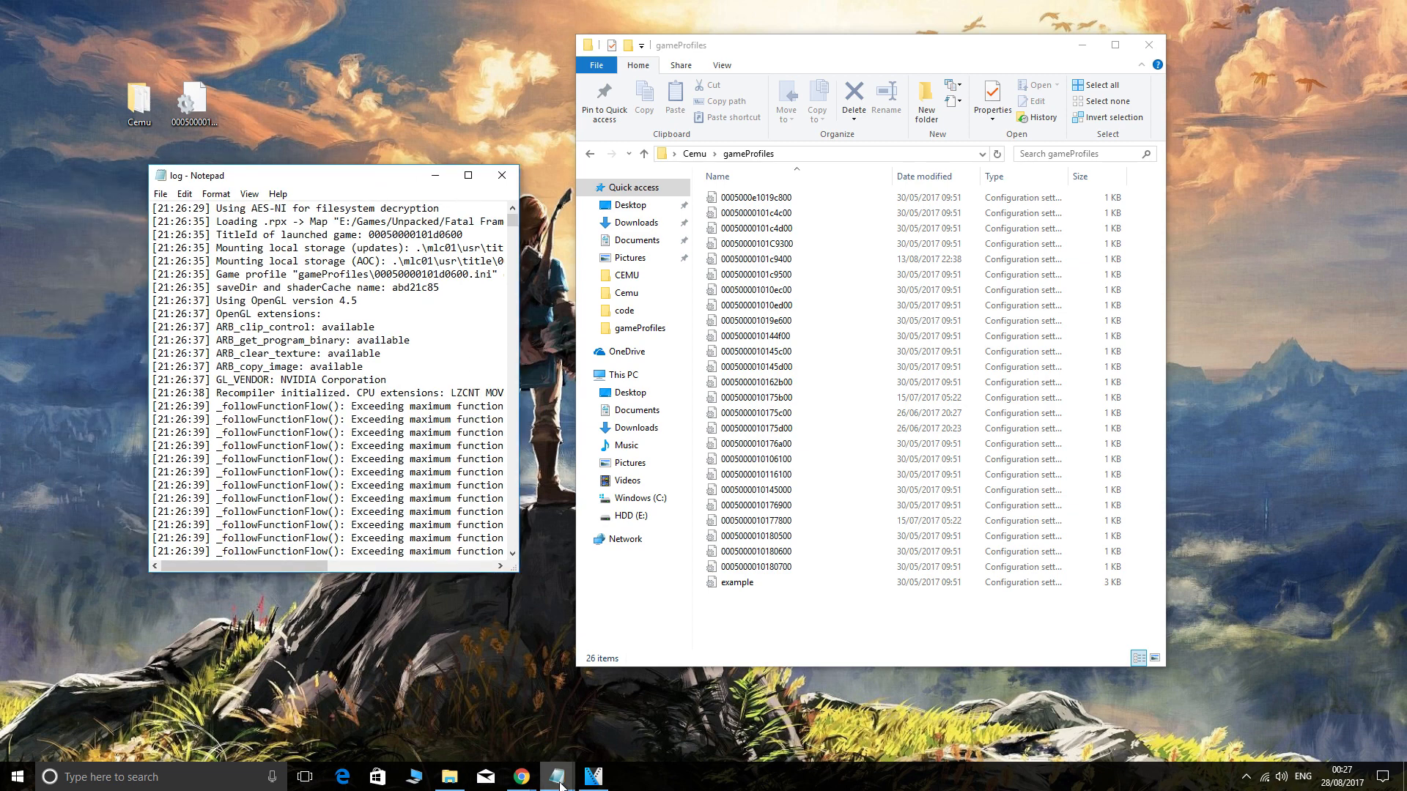
left_click(557, 776)
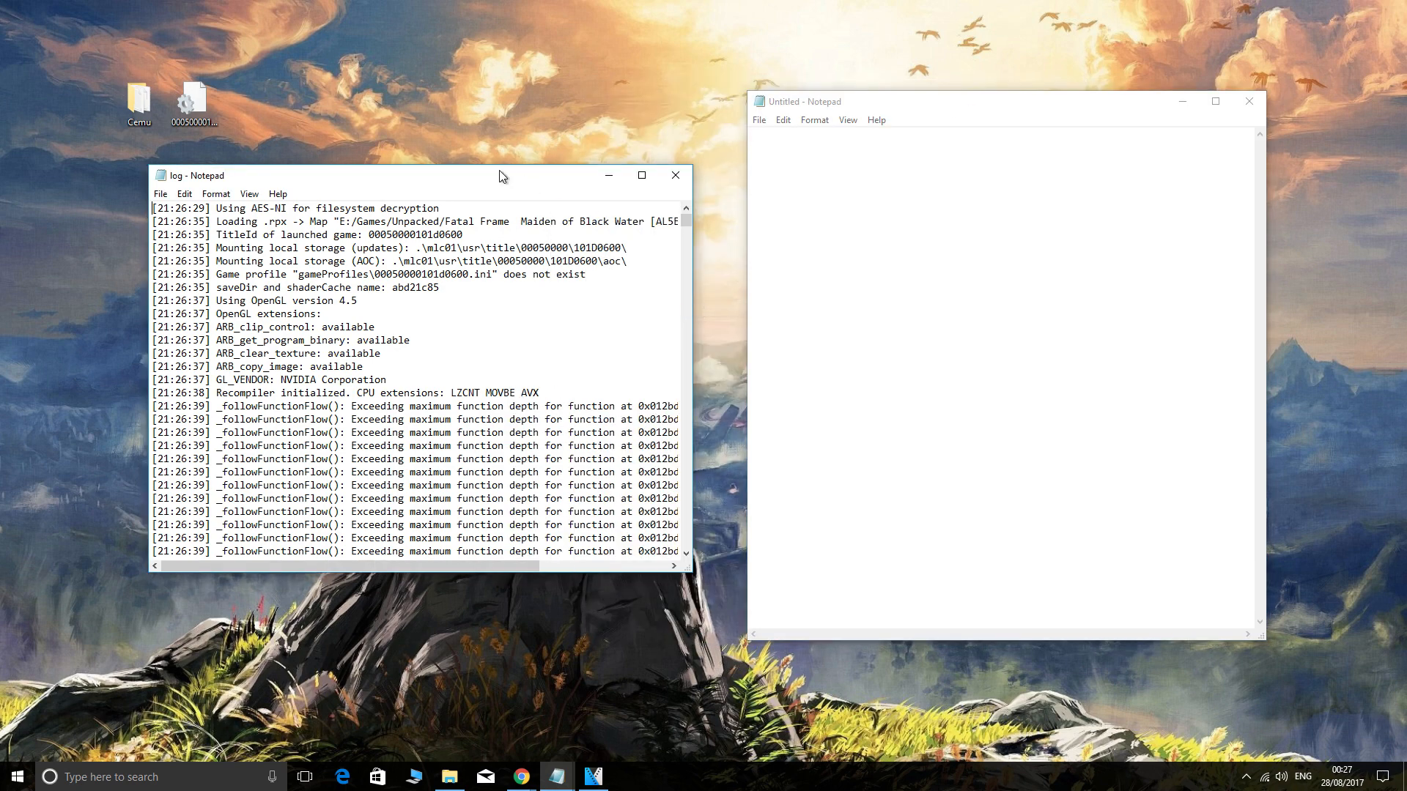
left_click_drag(500, 175, 330, 187)
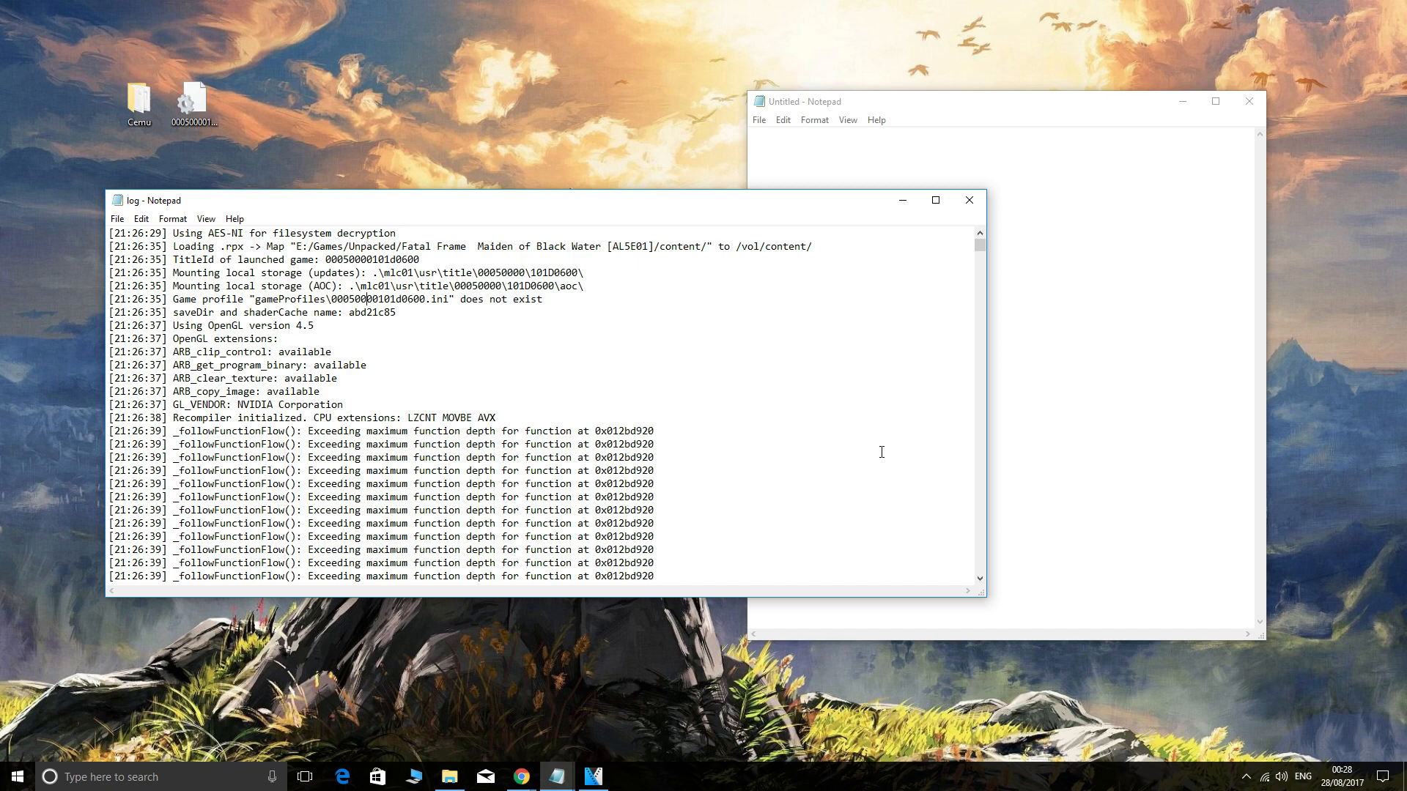
double_click(381, 299)
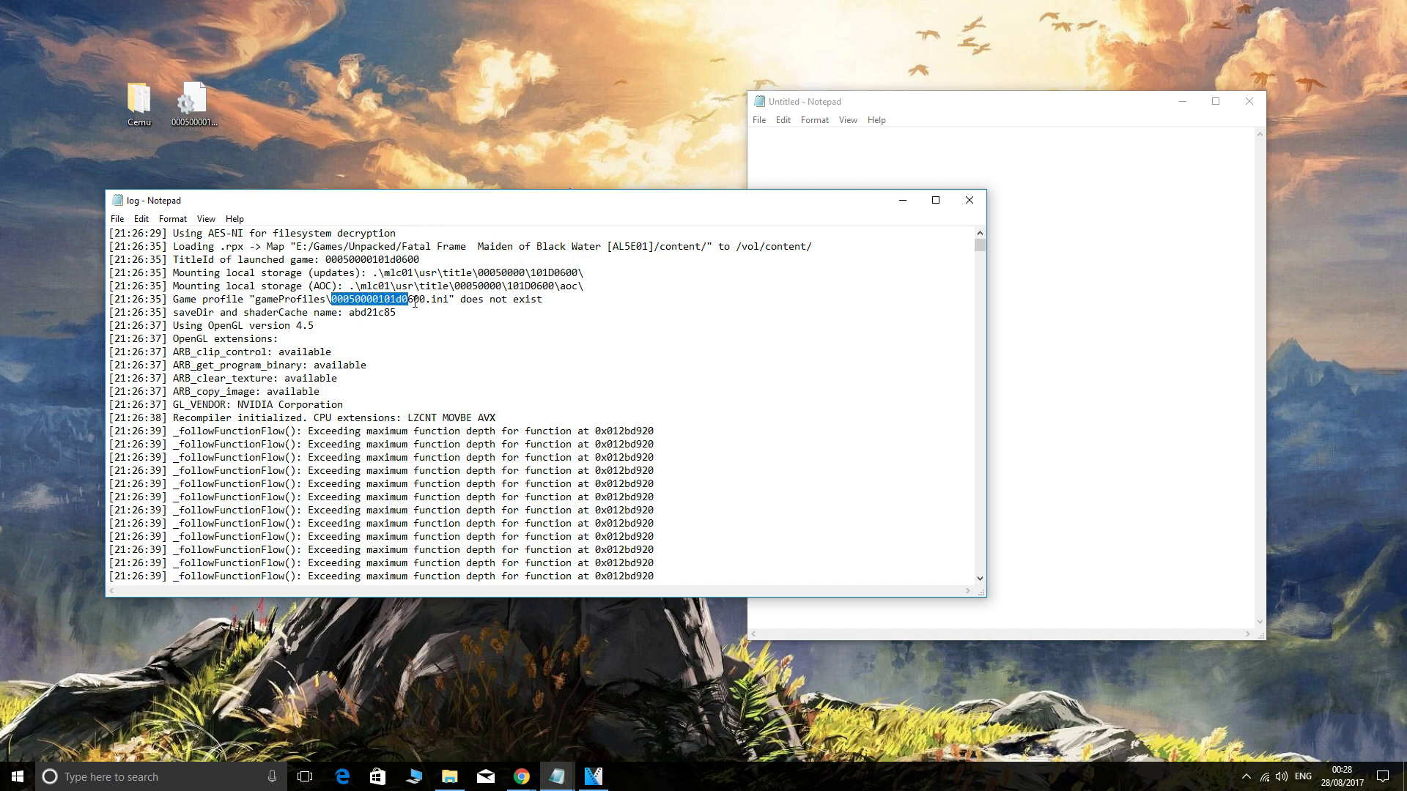
right_click(406, 299)
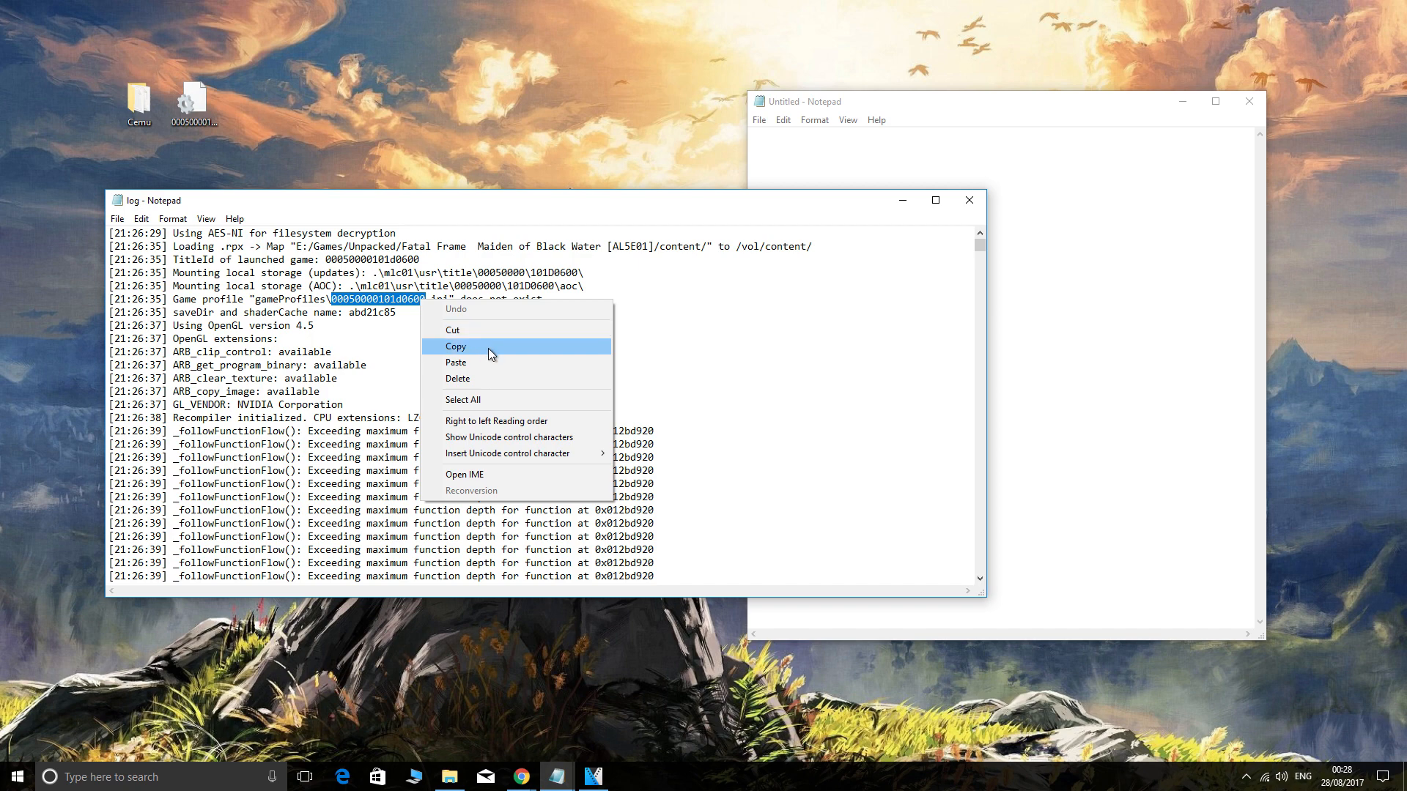
left_click(758, 120)
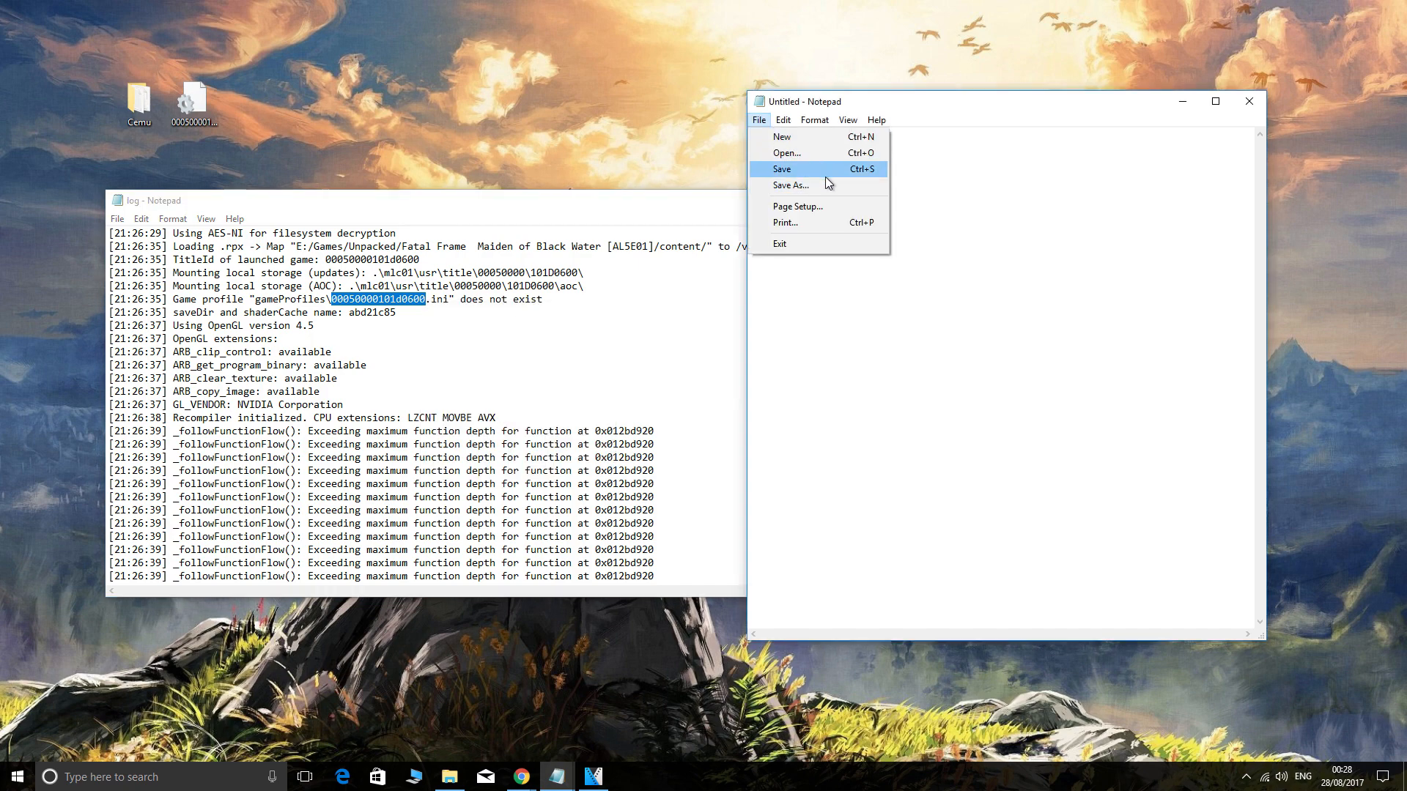
right_click(833, 448)
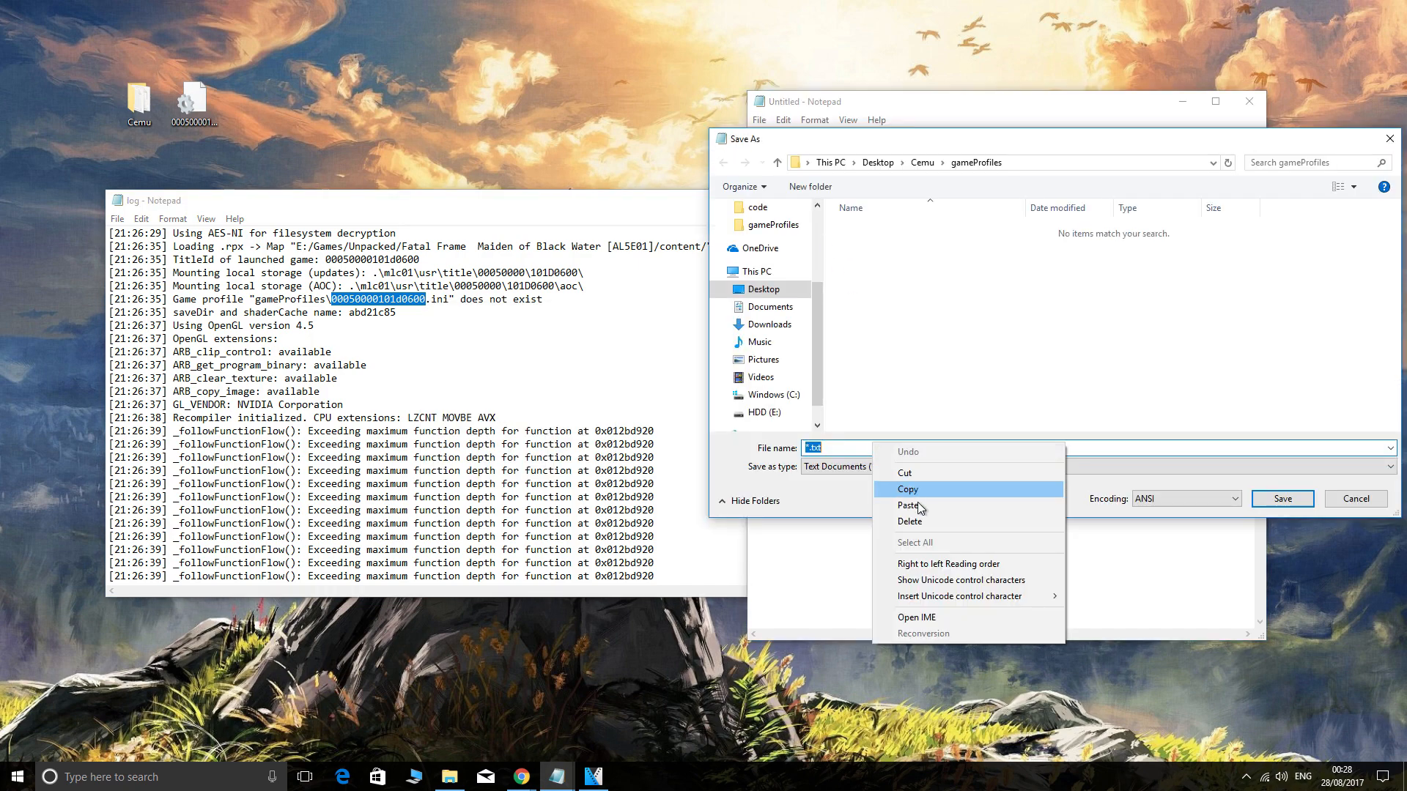
left_click(908, 505)
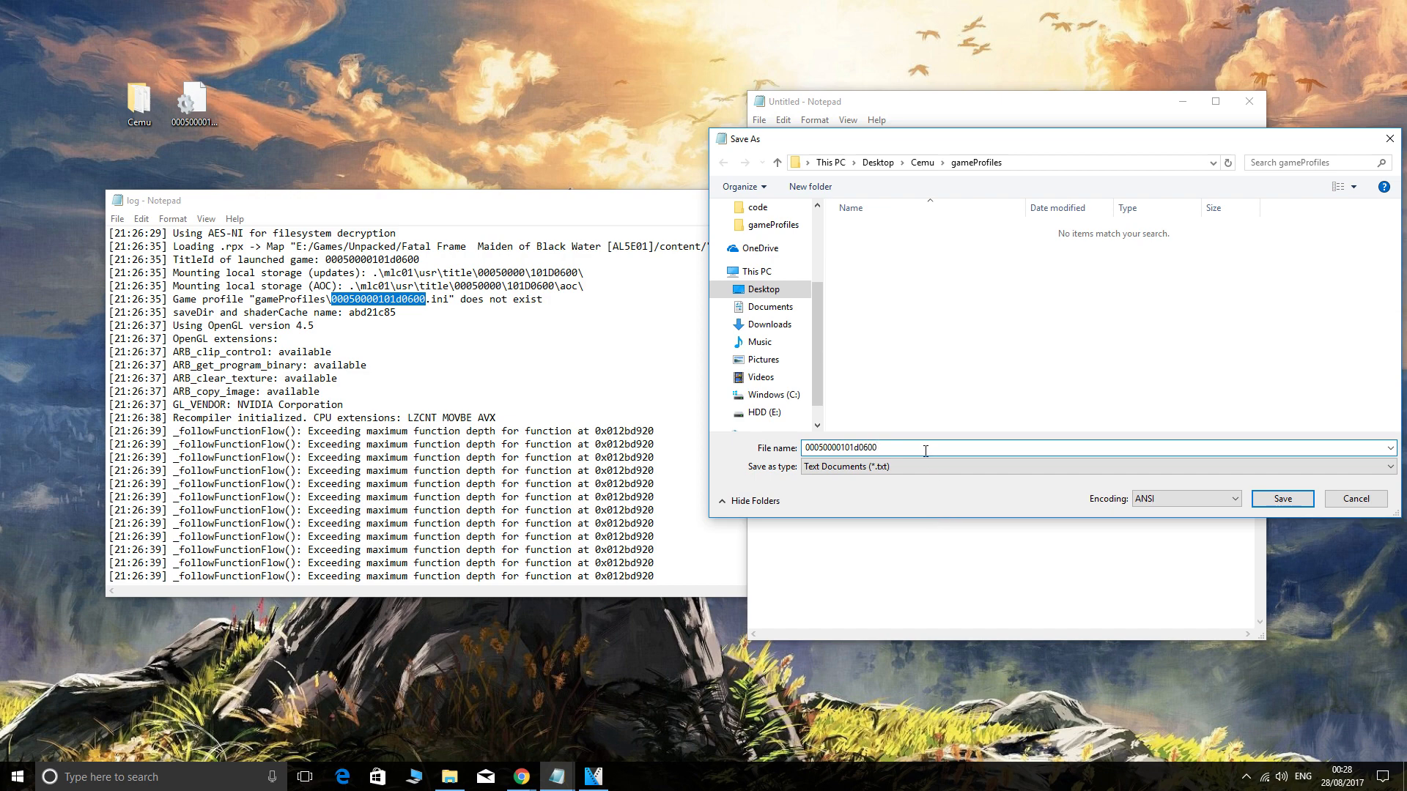
type("/")
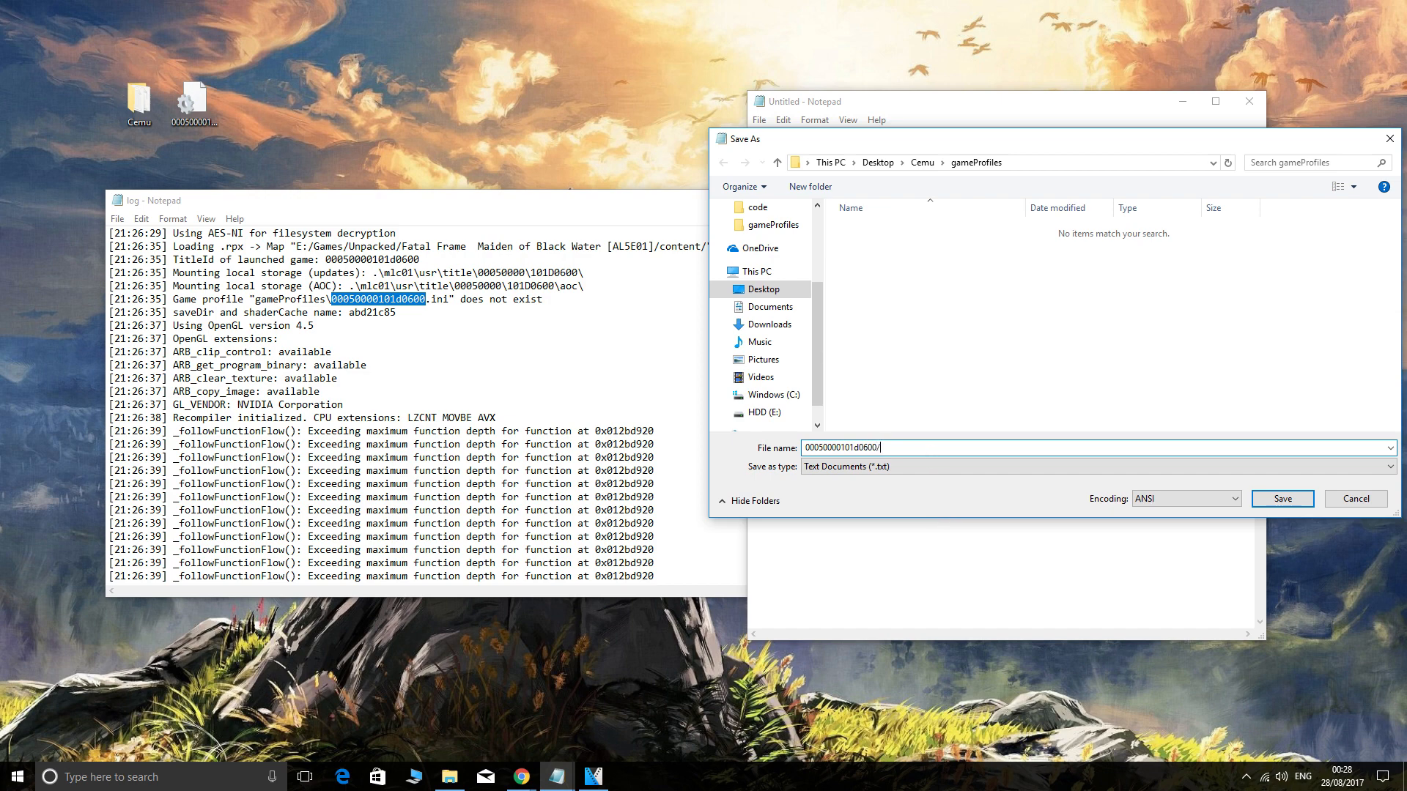
type("ini")
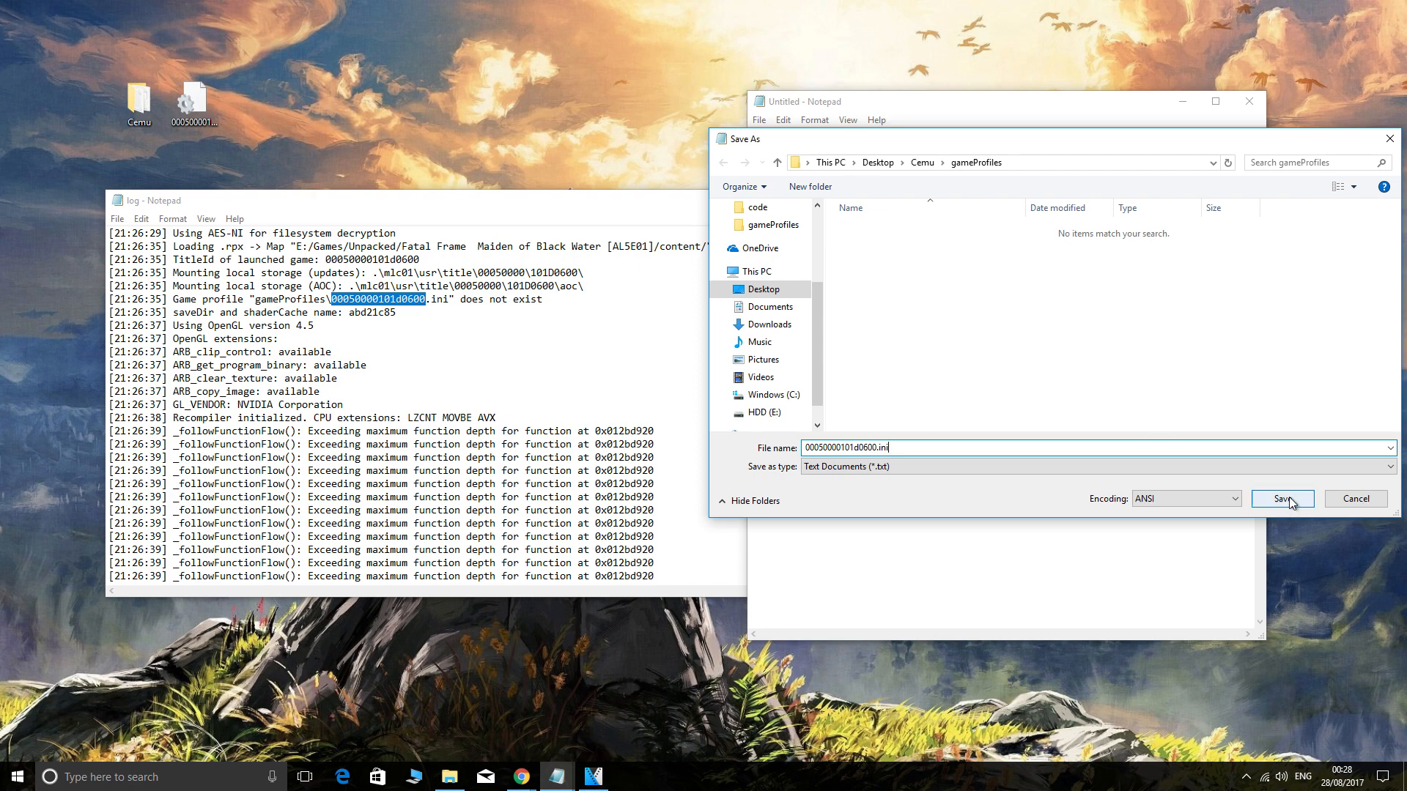
left_click(1283, 498)
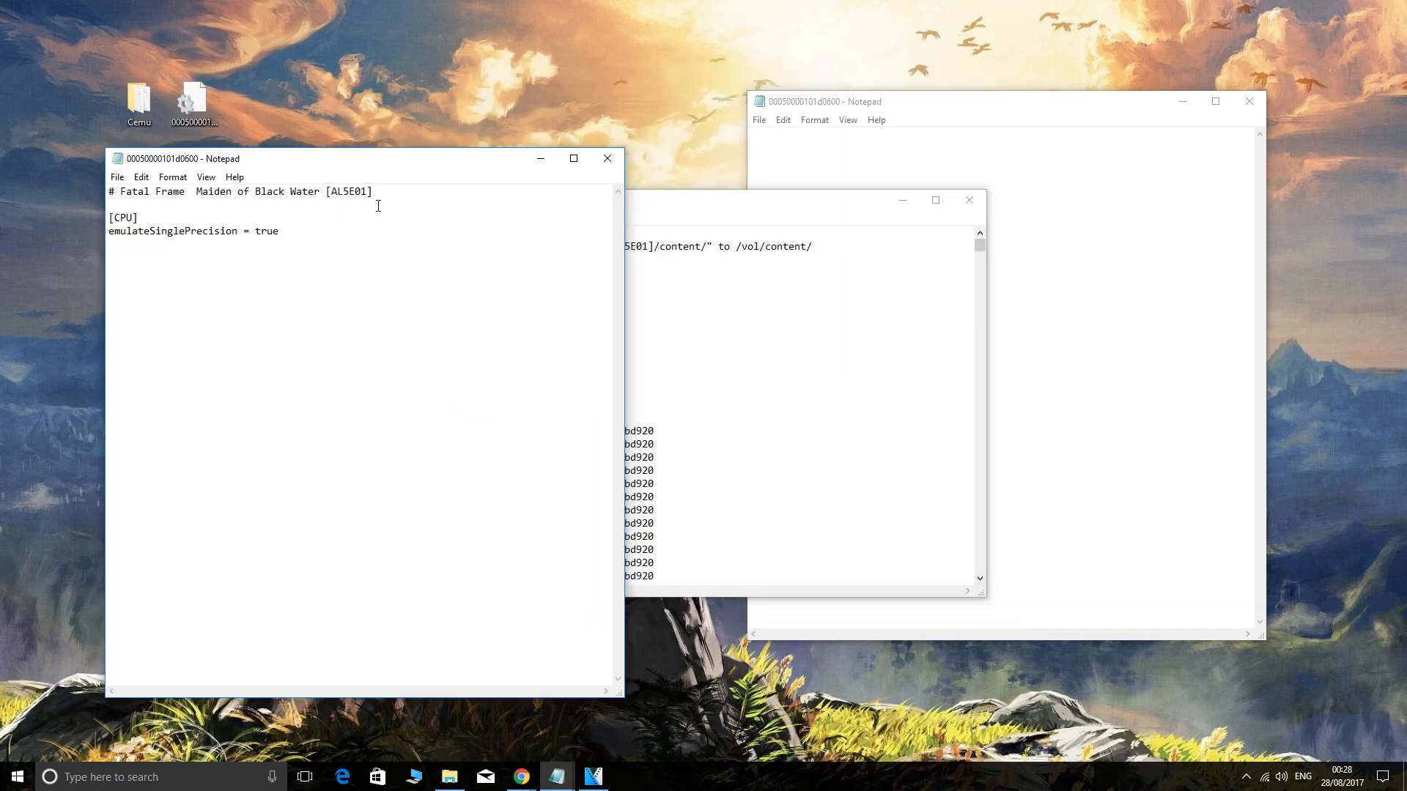
mouse_move(710, 208)
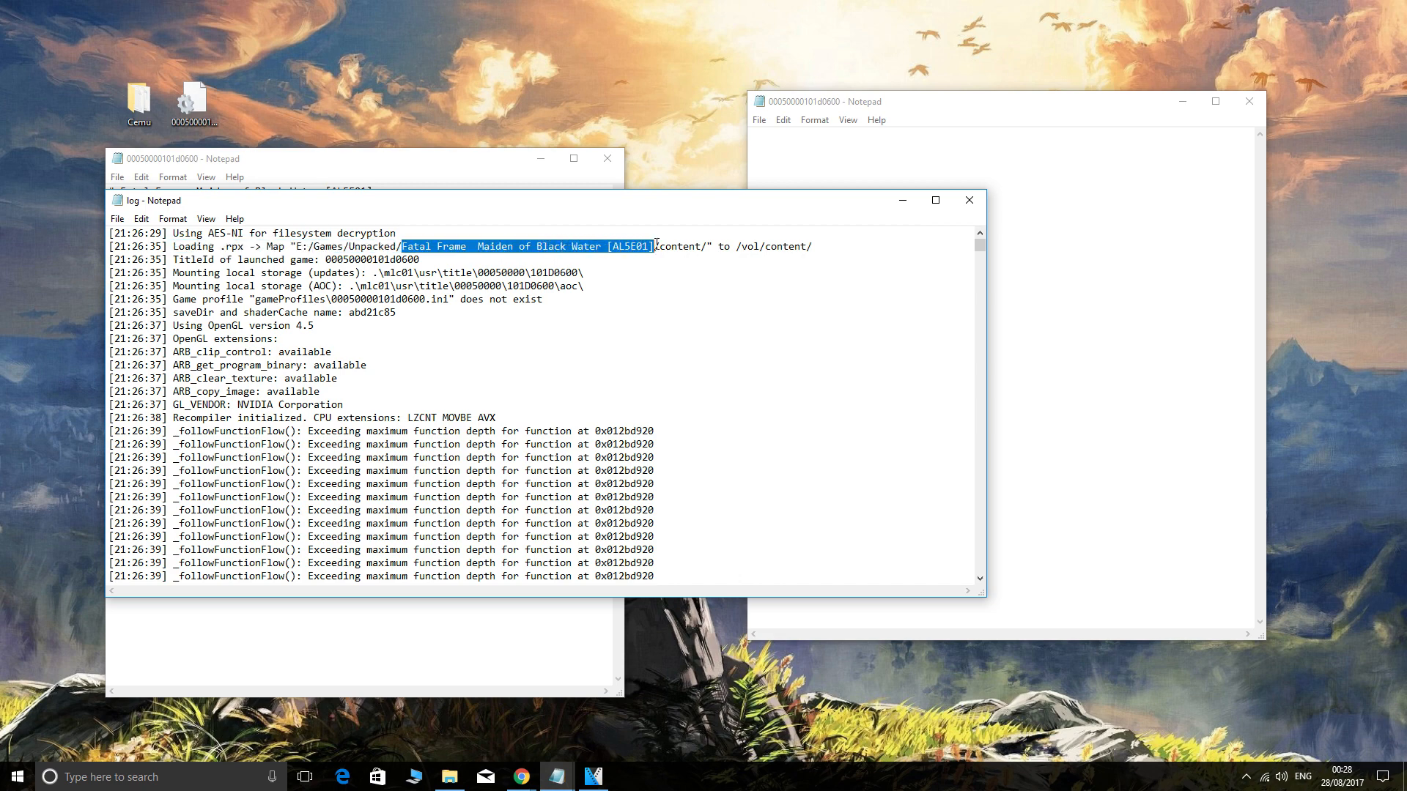
mouse_move(507, 161)
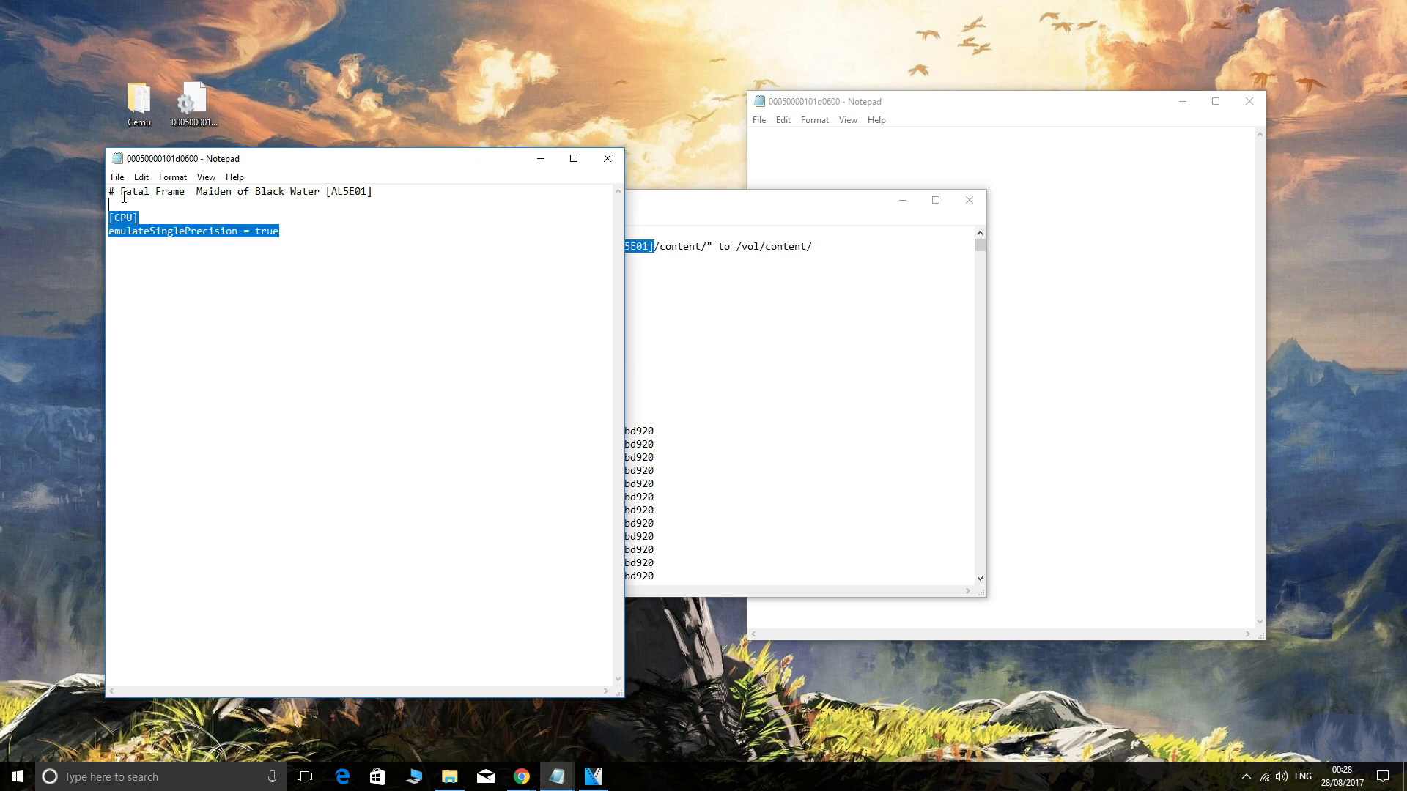
Add a Fatal Frame comment and [CPU] emulateSinglePrecision = true, save, and close the windows.
right_click(190, 230)
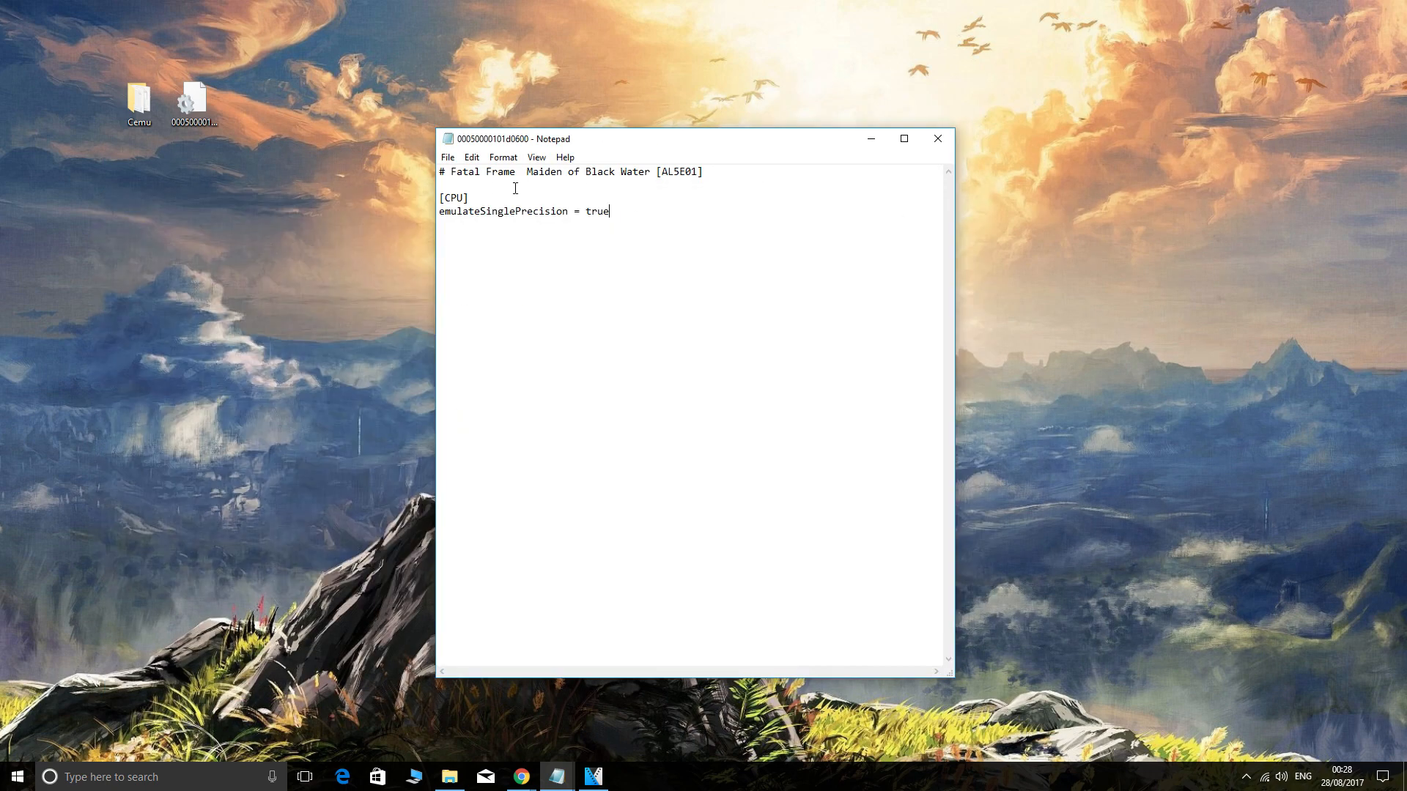
mouse_move(704, 202)
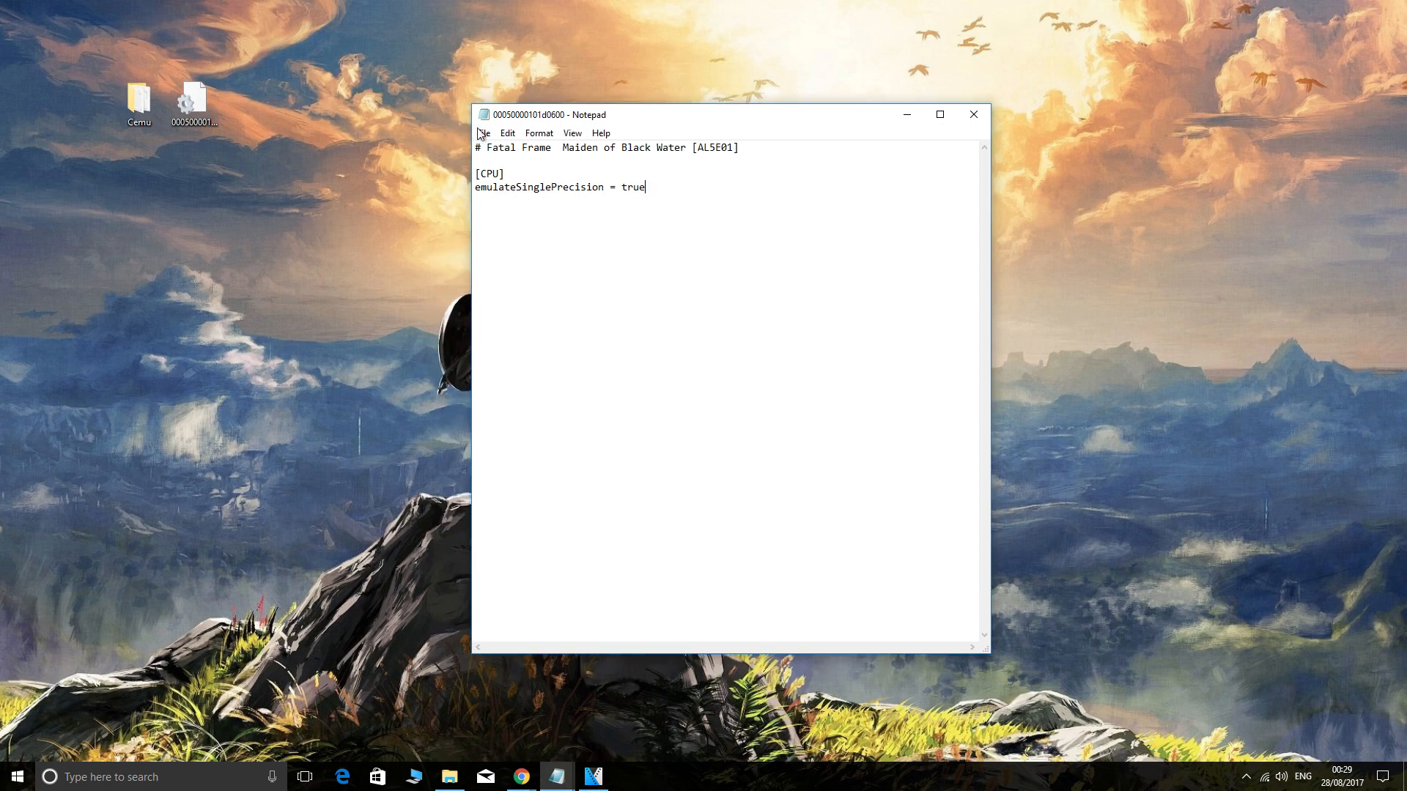
mouse_move(921, 123)
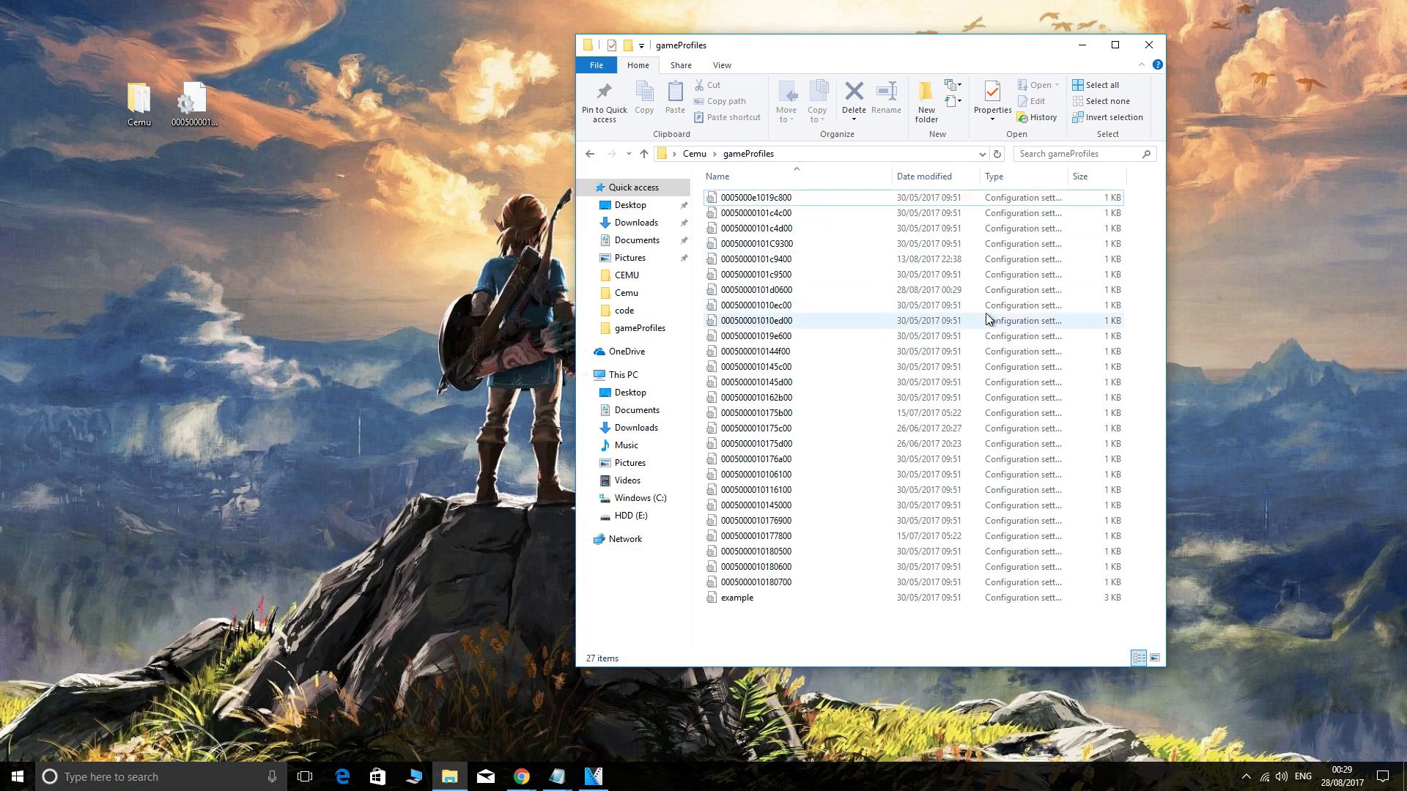
double_click(752, 320)
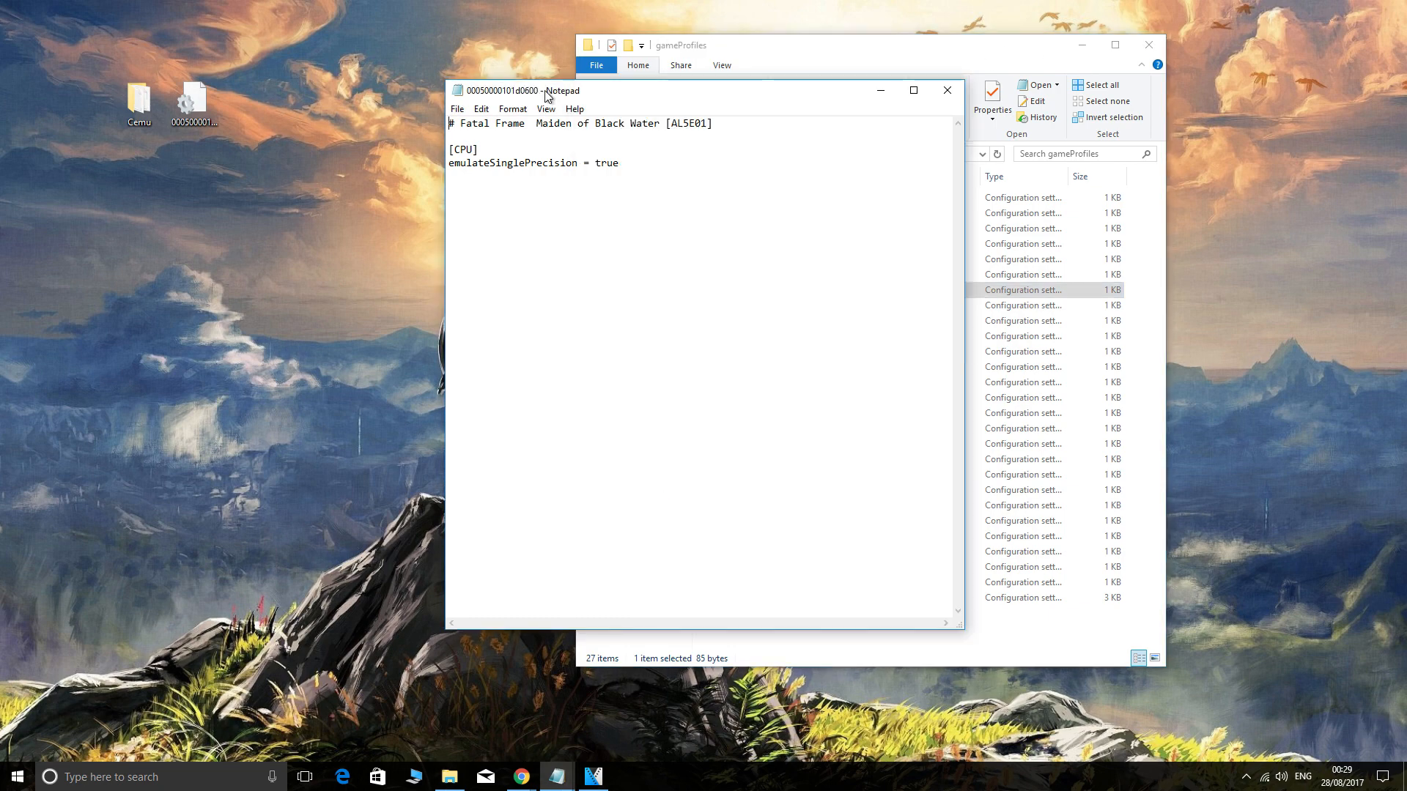
mouse_move(560, 94)
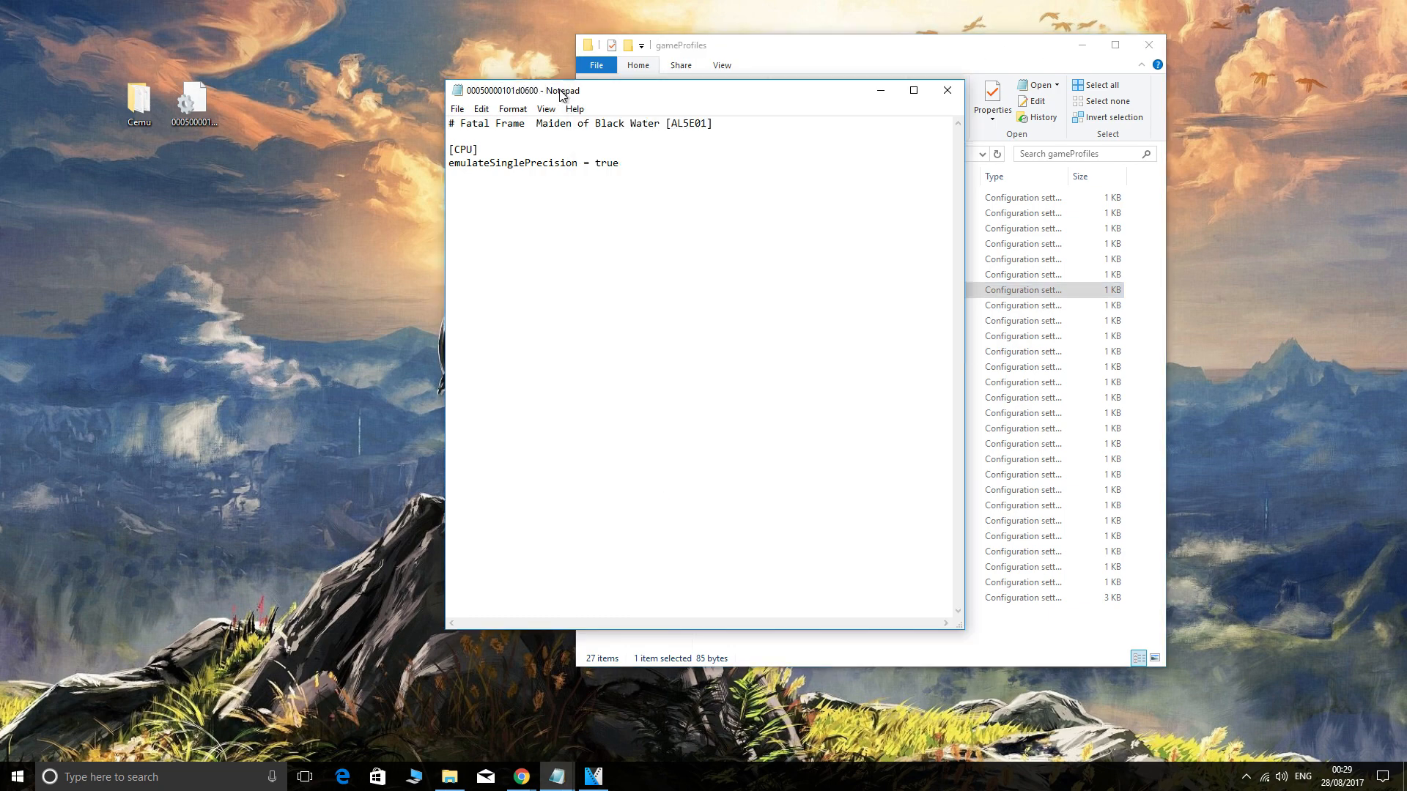